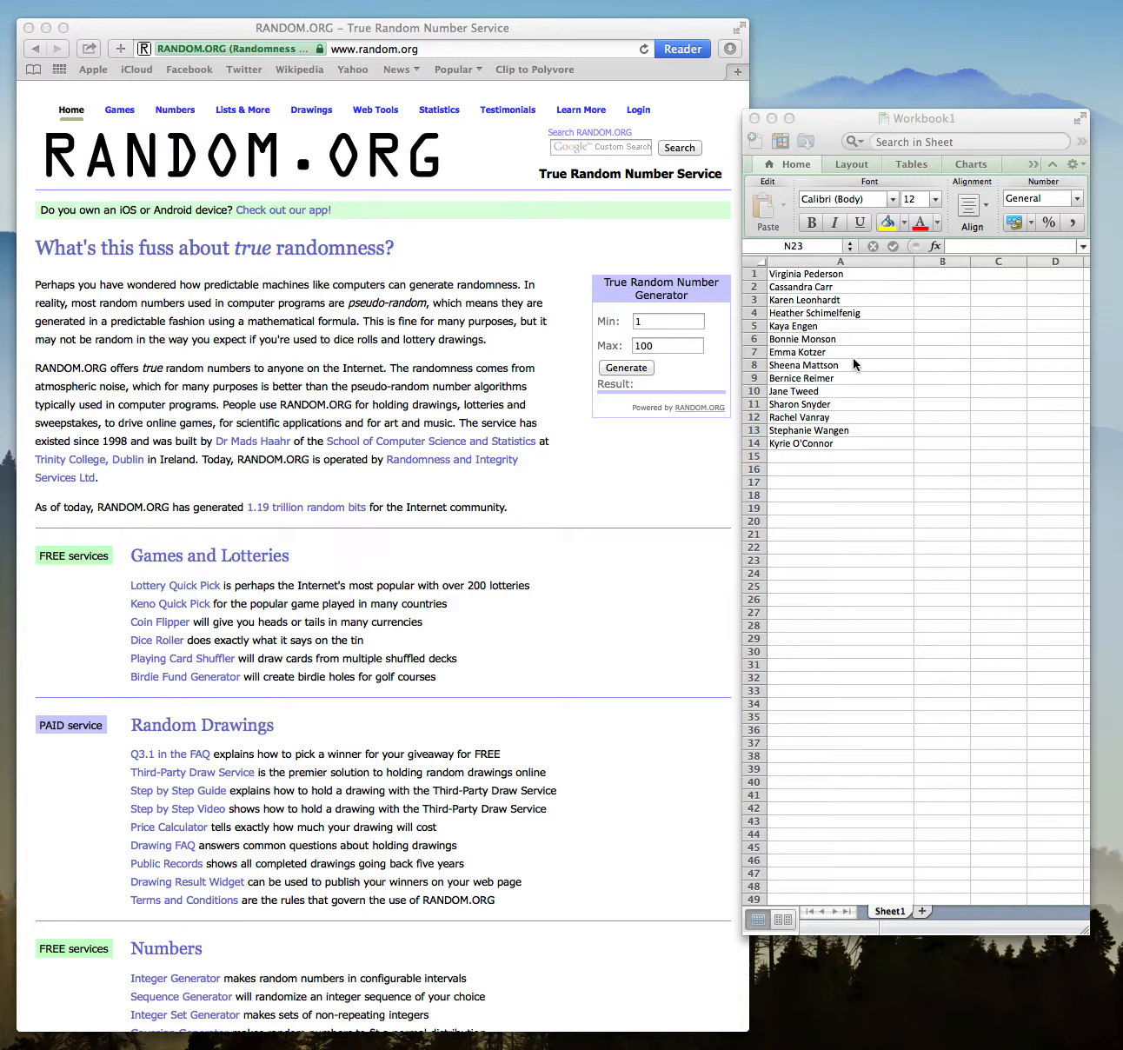
{"action": "mouse_move", "coordinate": [857, 465]}
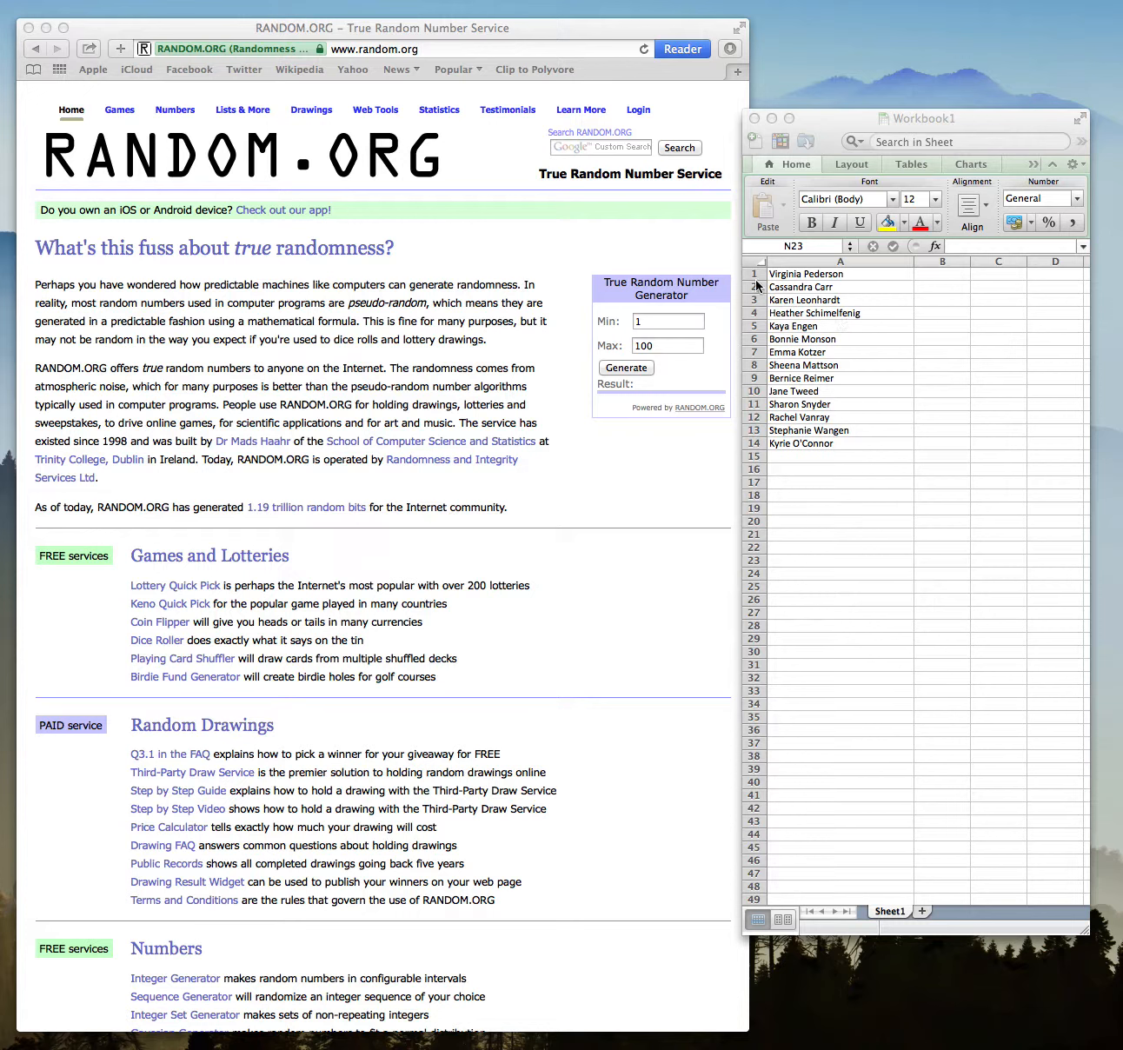
{"action": "mouse_move", "coordinate": [773, 300]}
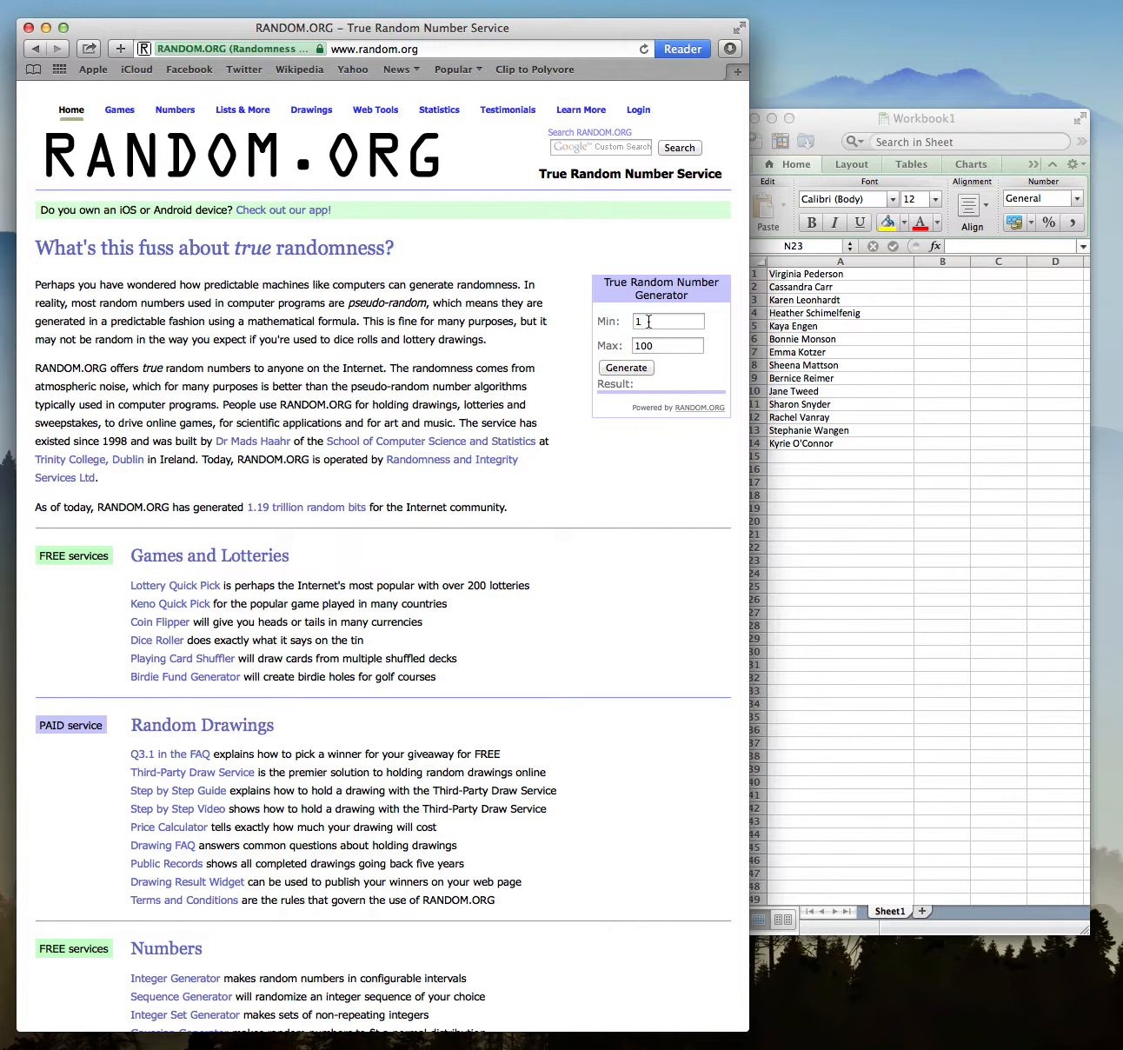
Set the generator maximum to 14 and generate a number, getting 2.
{"action": "left_click", "coordinate": [667, 345]}
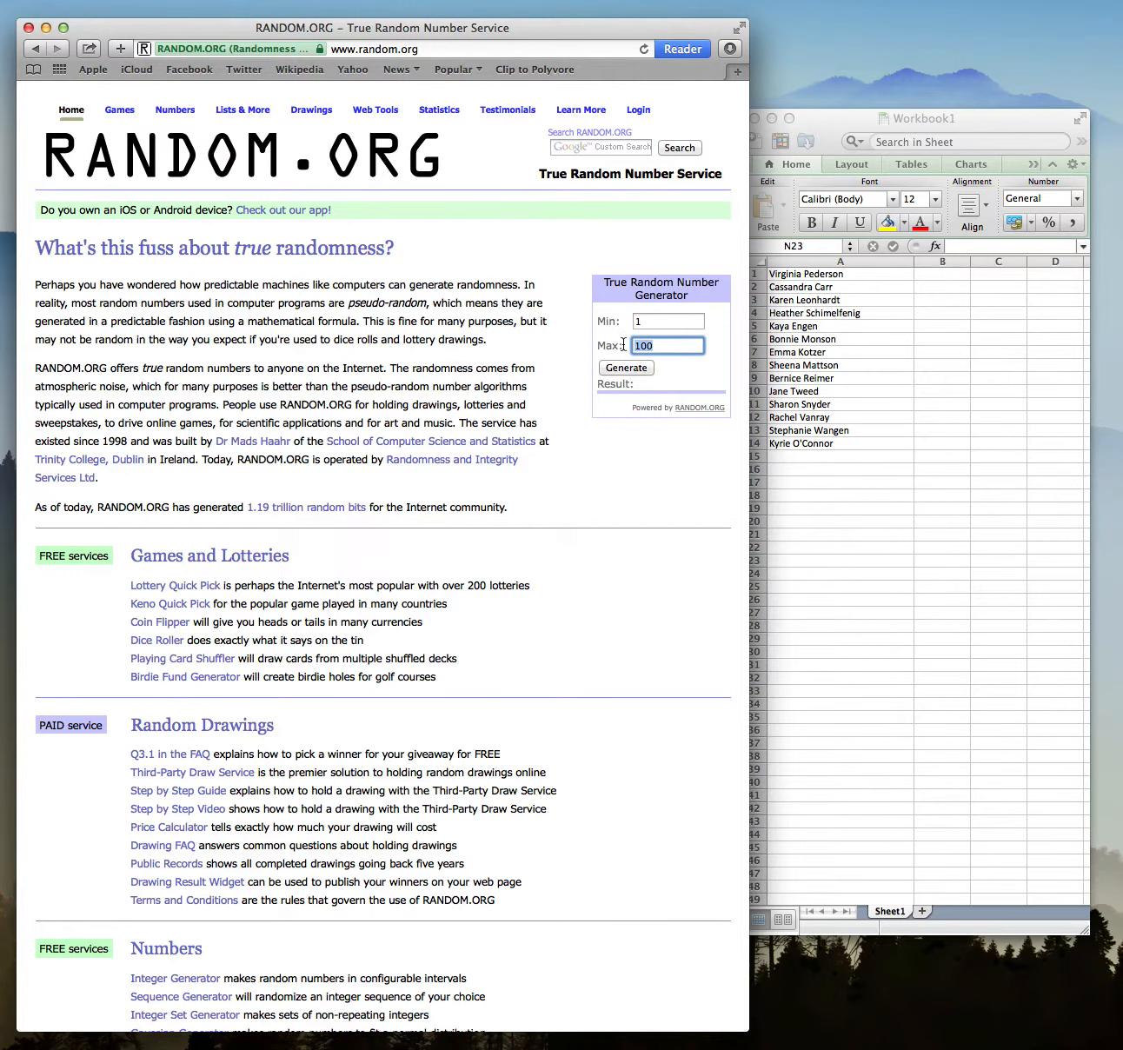
{"action": "type", "text": "14"}
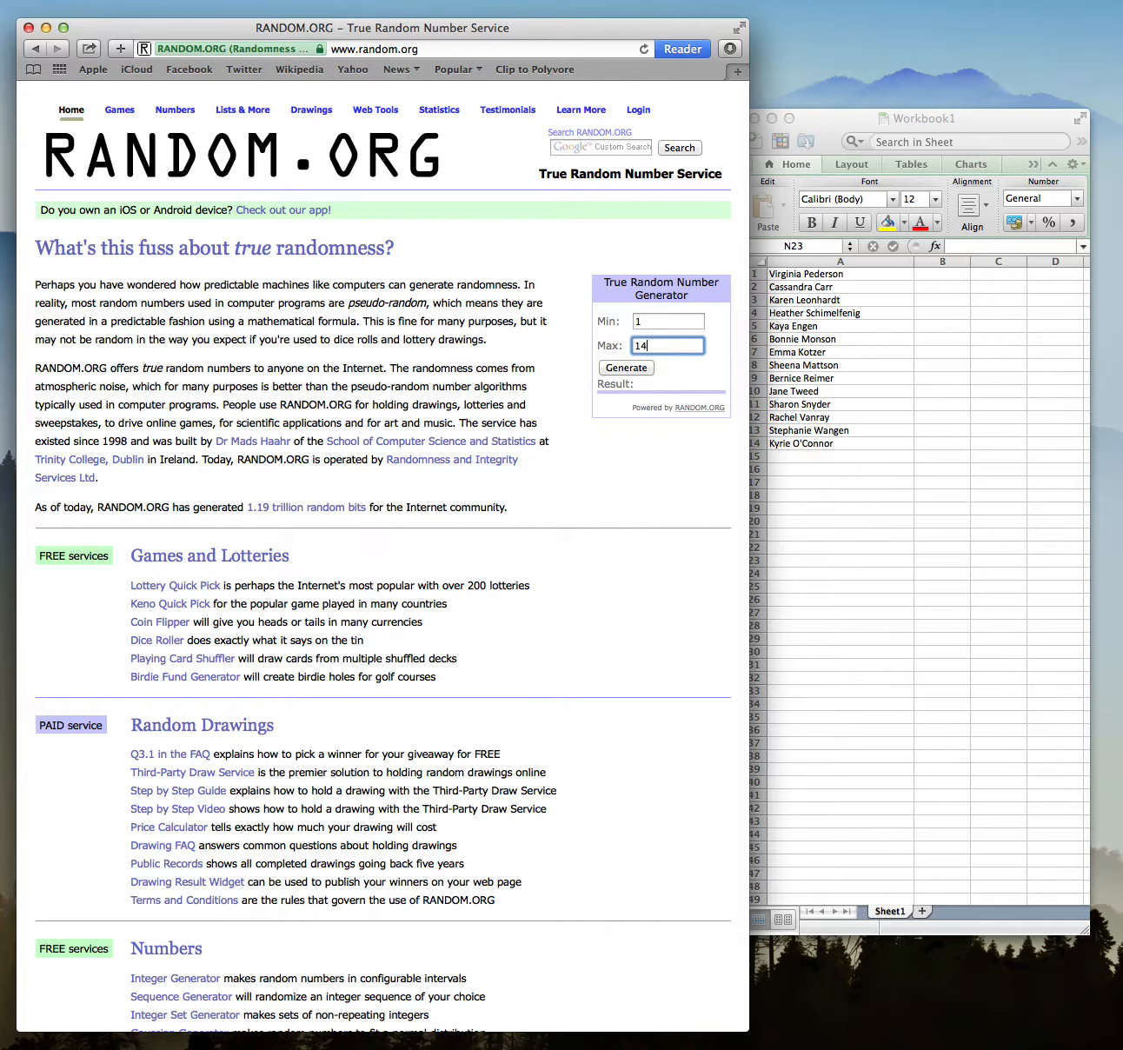
{"action": "mouse_move", "coordinate": [638, 375]}
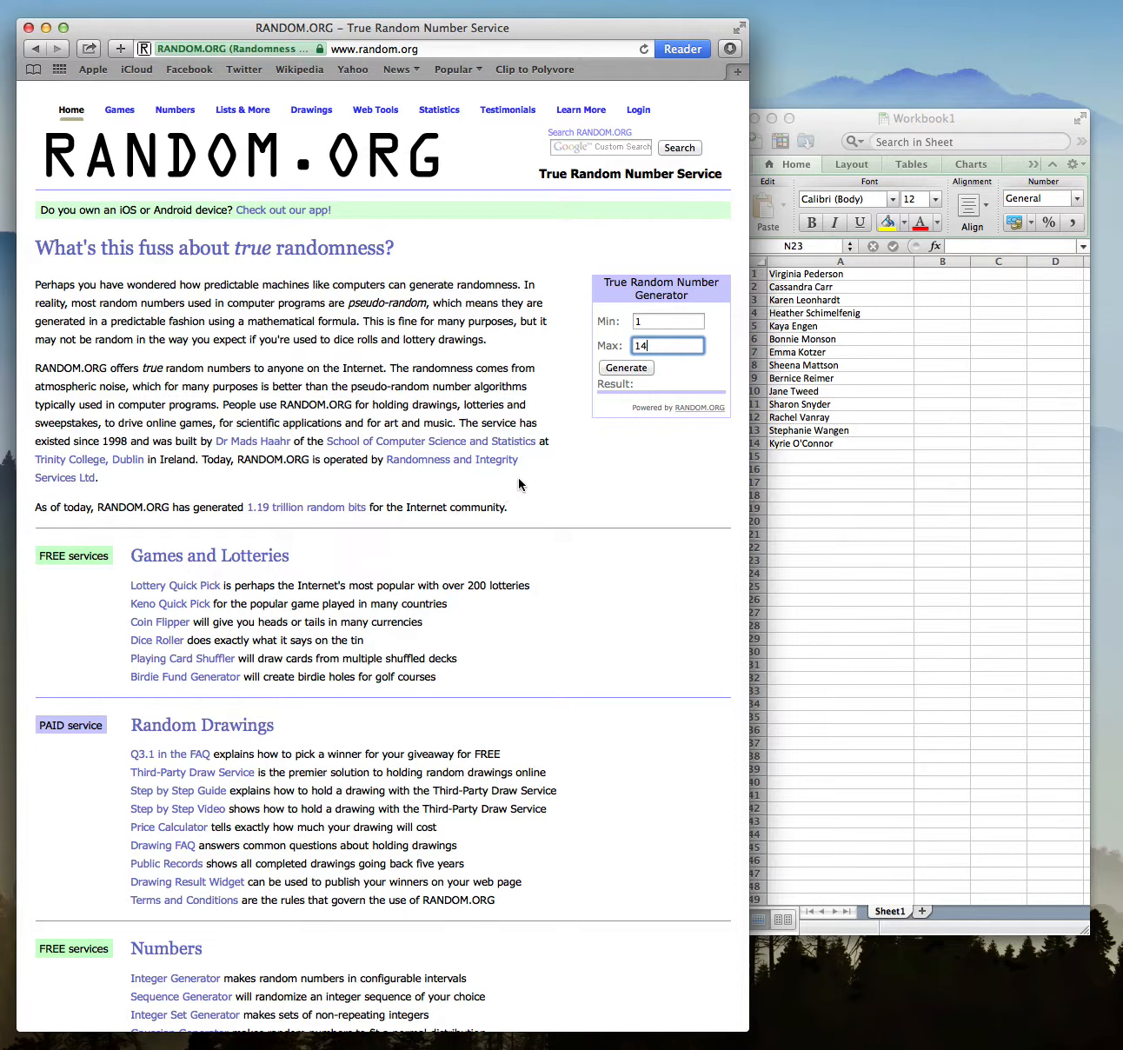
{"action": "mouse_move", "coordinate": [652, 371]}
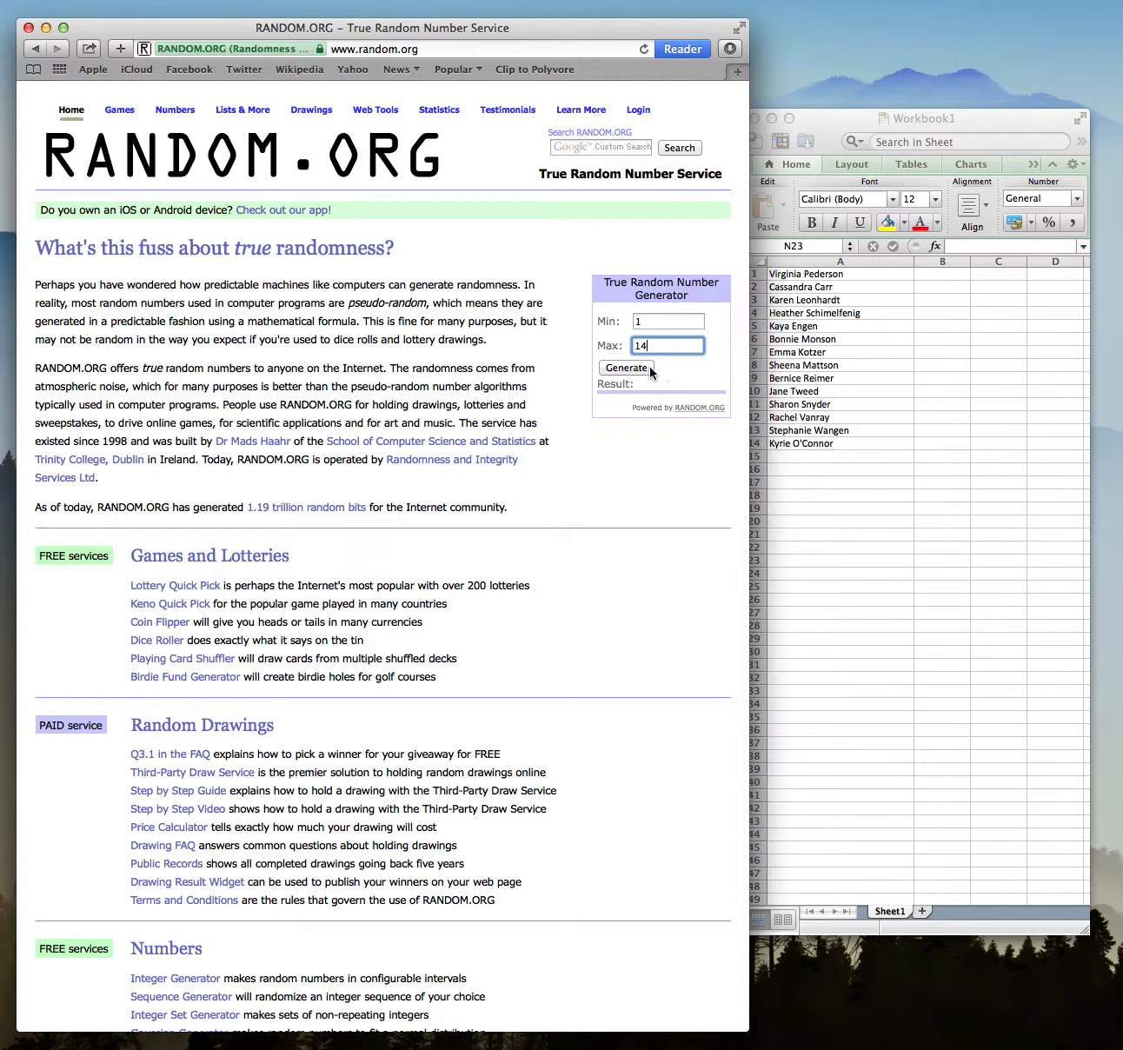
{"action": "left_click", "coordinate": [625, 367]}
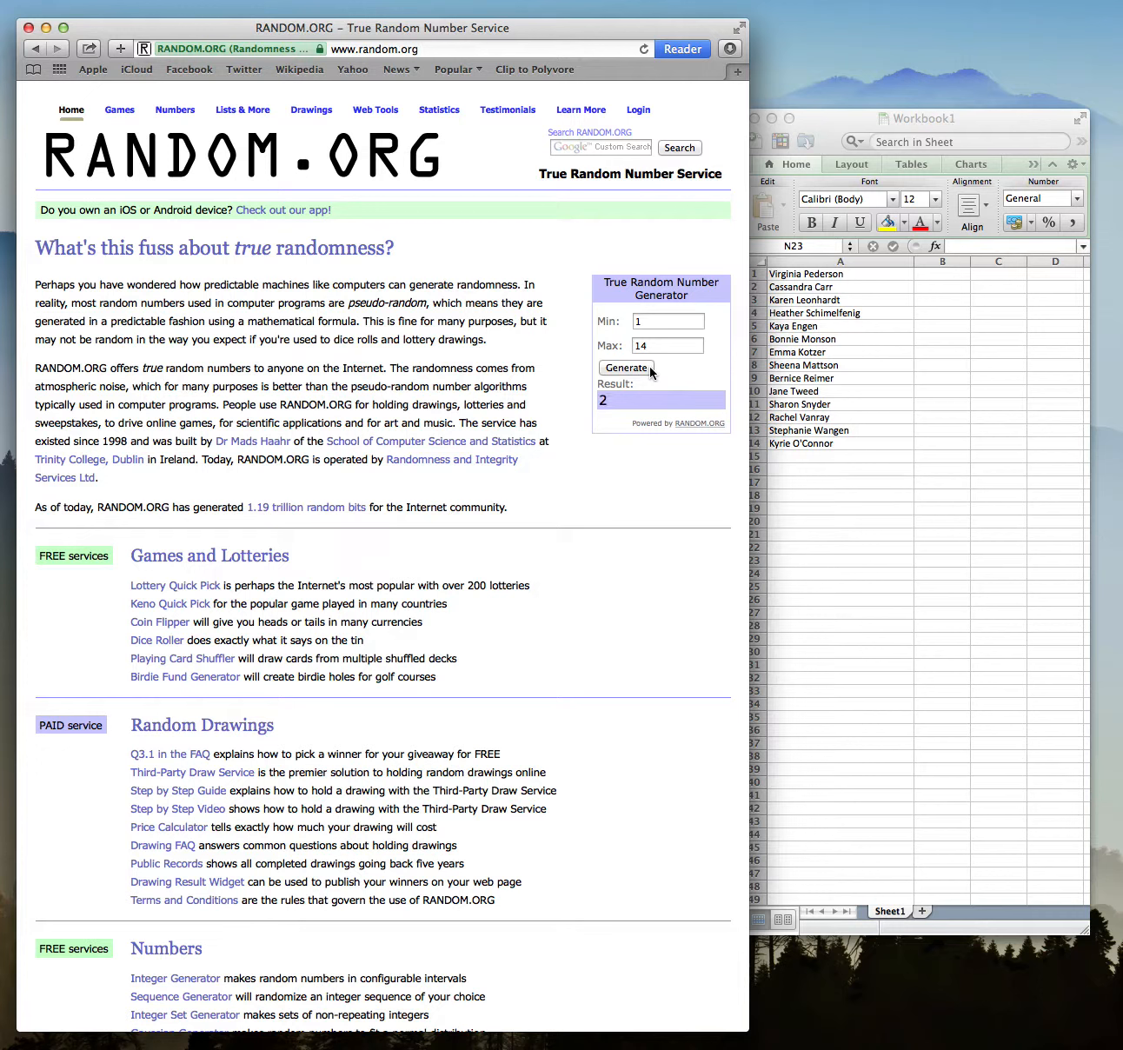
{"action": "mouse_move", "coordinate": [720, 296]}
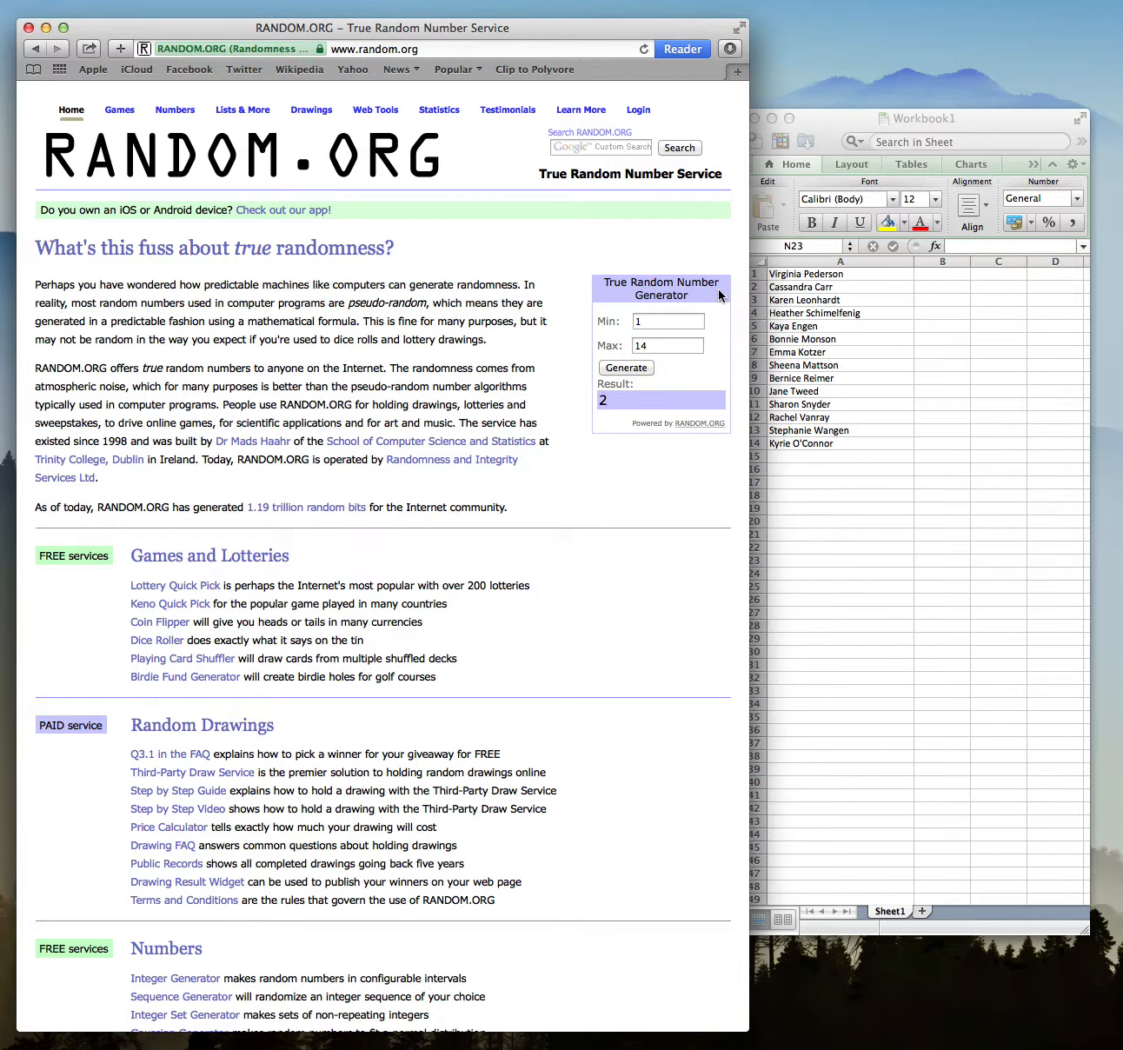